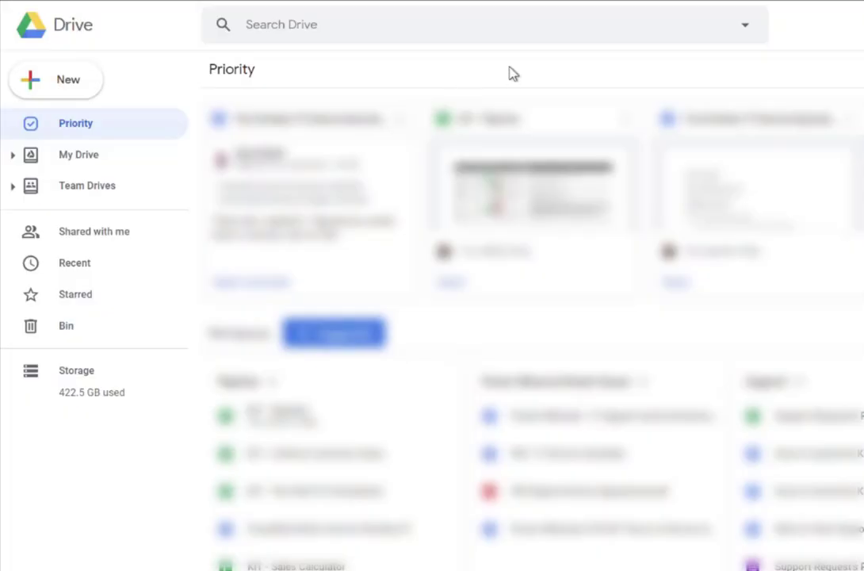
mouse_move(528, 78)
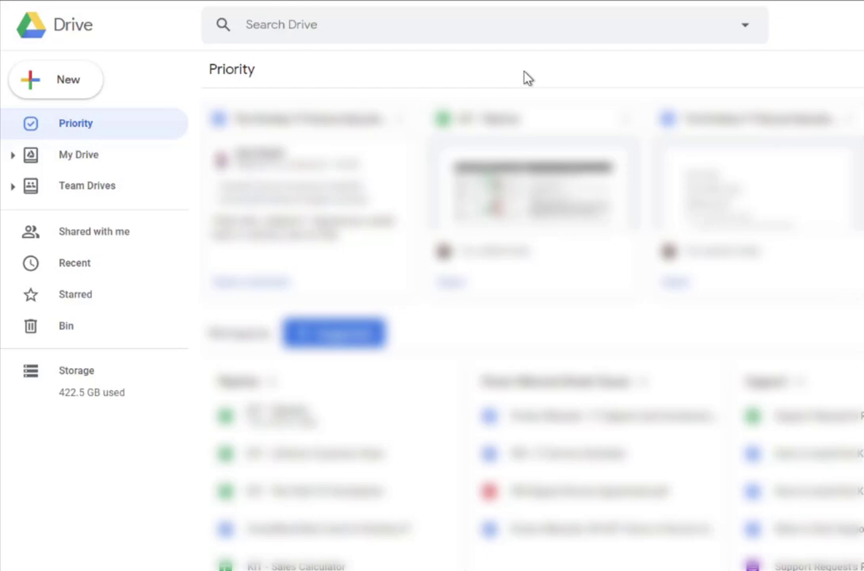
mouse_move(177, 70)
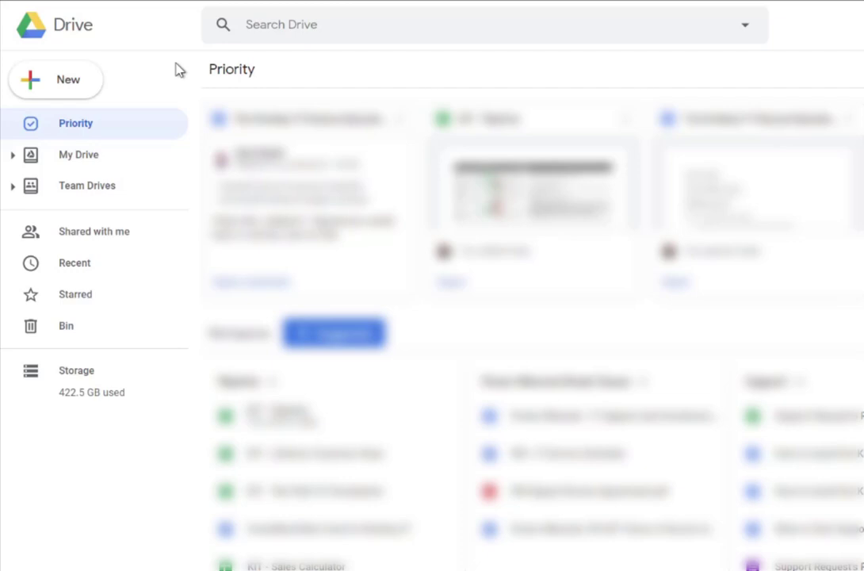
mouse_move(169, 75)
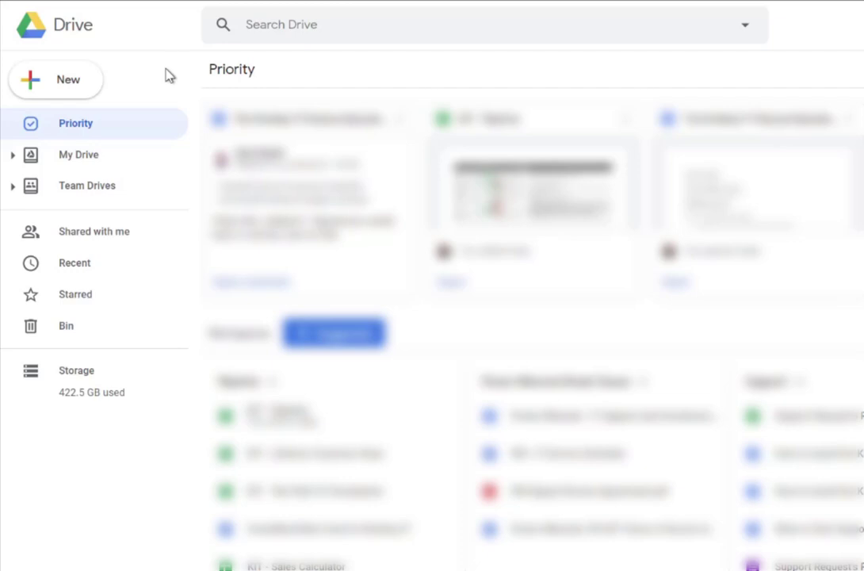
mouse_move(83, 83)
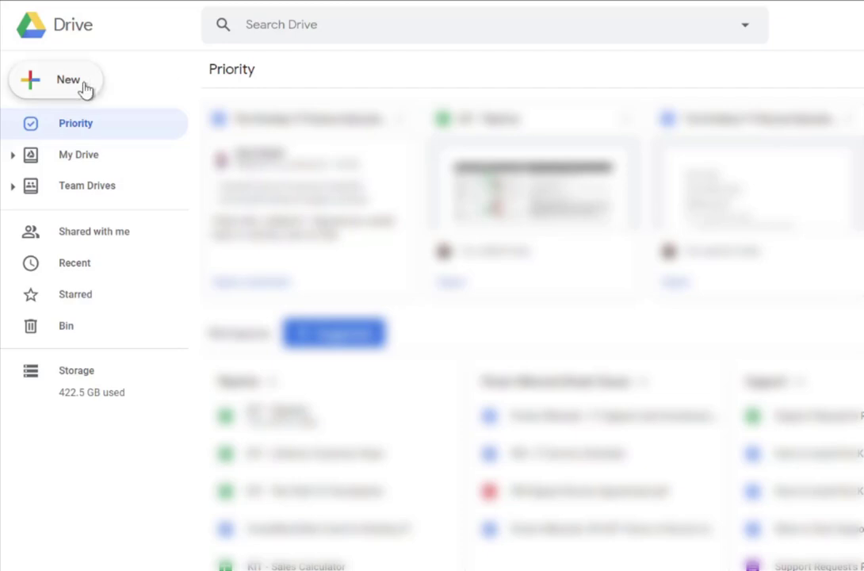
- Create a new blank Google Drawings file from Drive's New menu
left_click(56, 79)
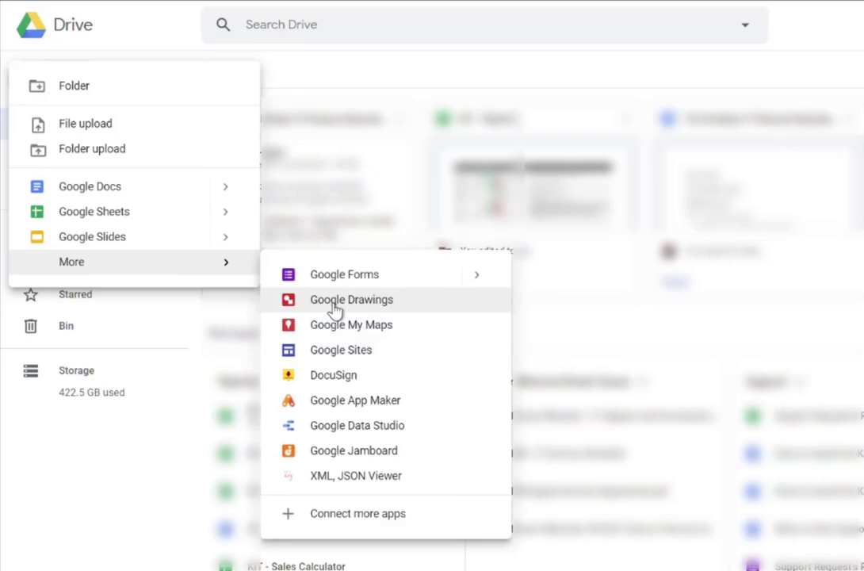
left_click(352, 298)
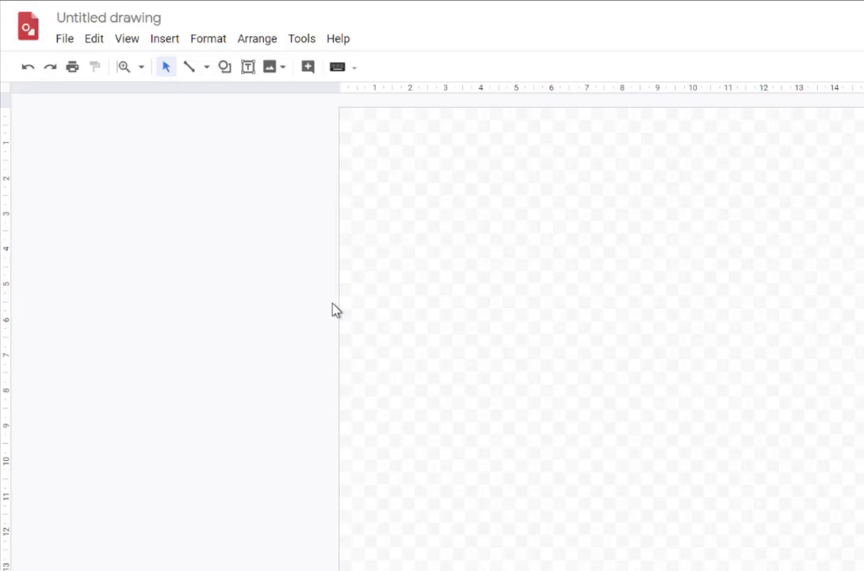
mouse_move(352, 254)
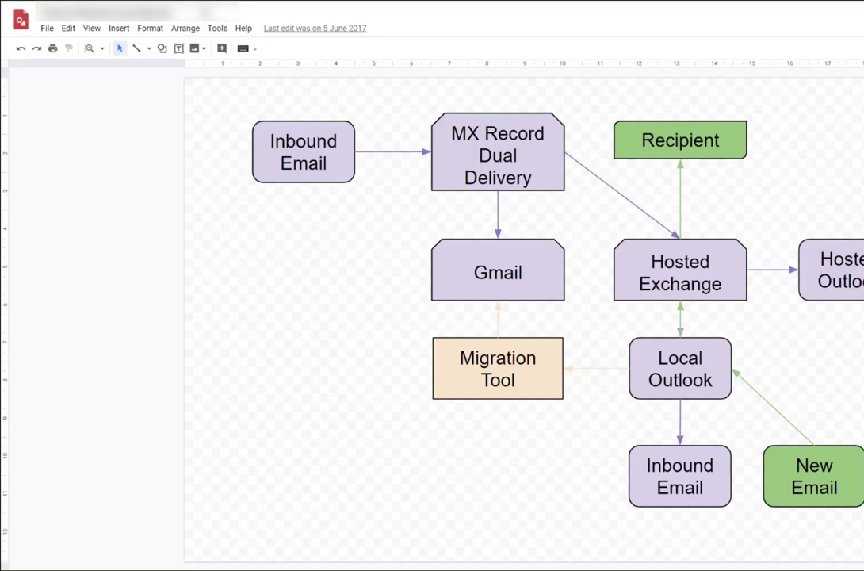
mouse_move(159, 68)
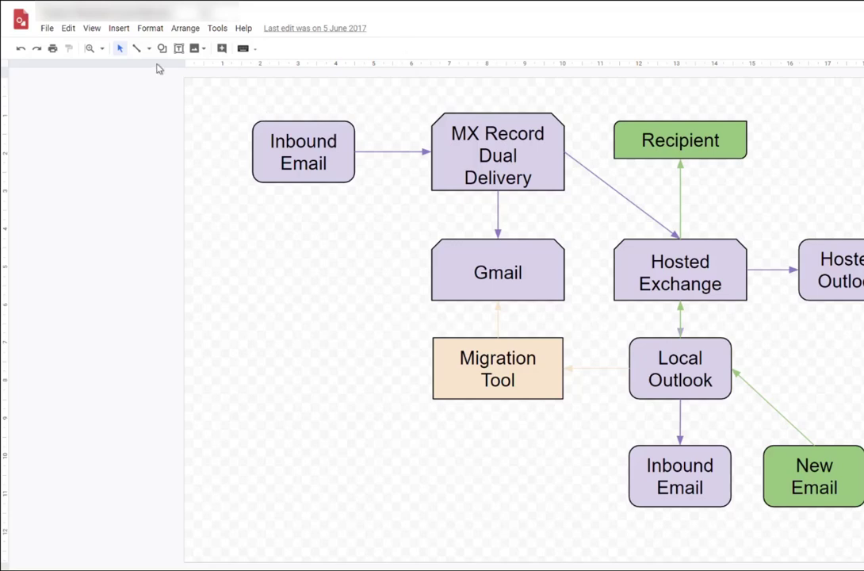
- Browse the available shapes, then the line, arrow and connector types
left_click(162, 48)
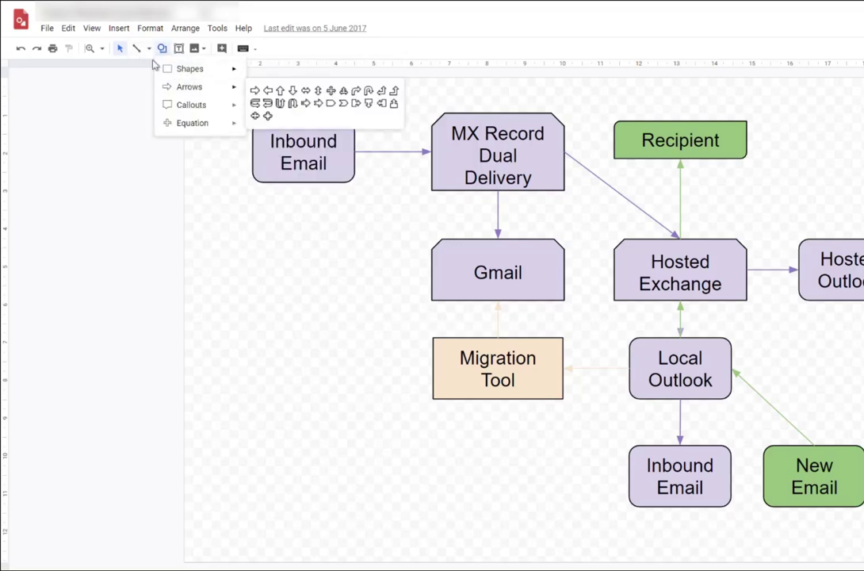
left_click(136, 48)
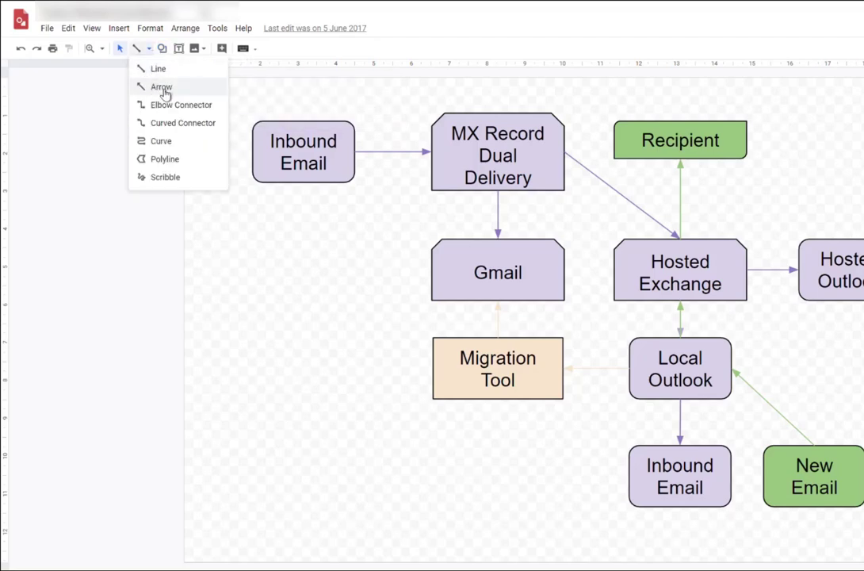
- Re-route the Inbound Email arrow's end onto the Gmail box, then undo the change
left_click(161, 86)
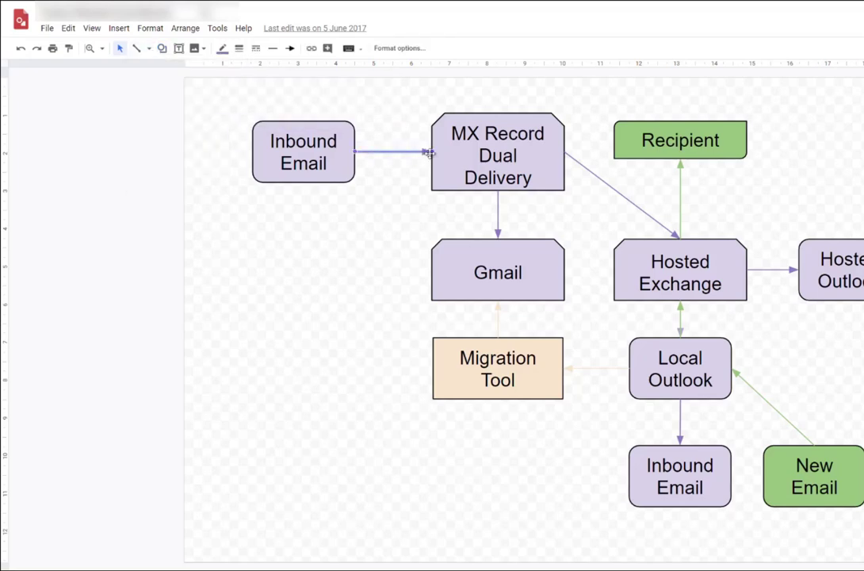
left_click_drag(355, 153, 422, 263)
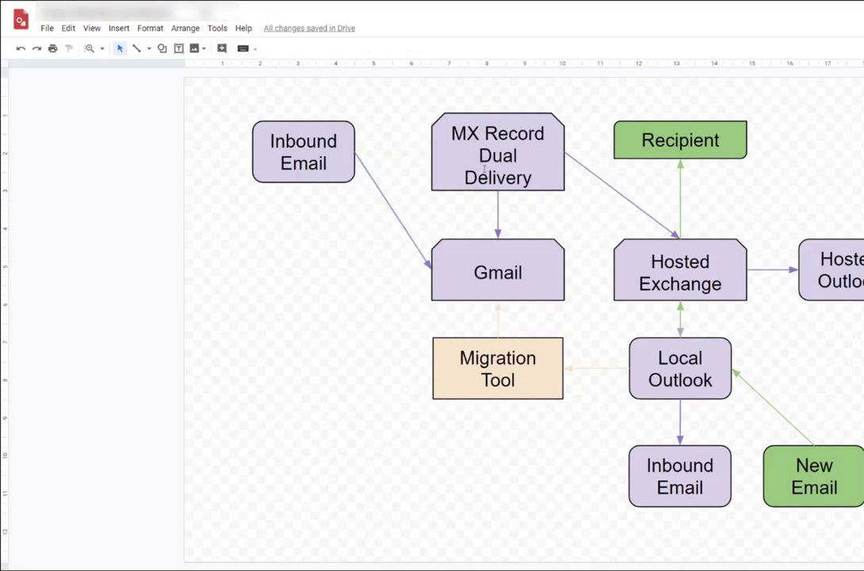
mouse_move(19, 48)
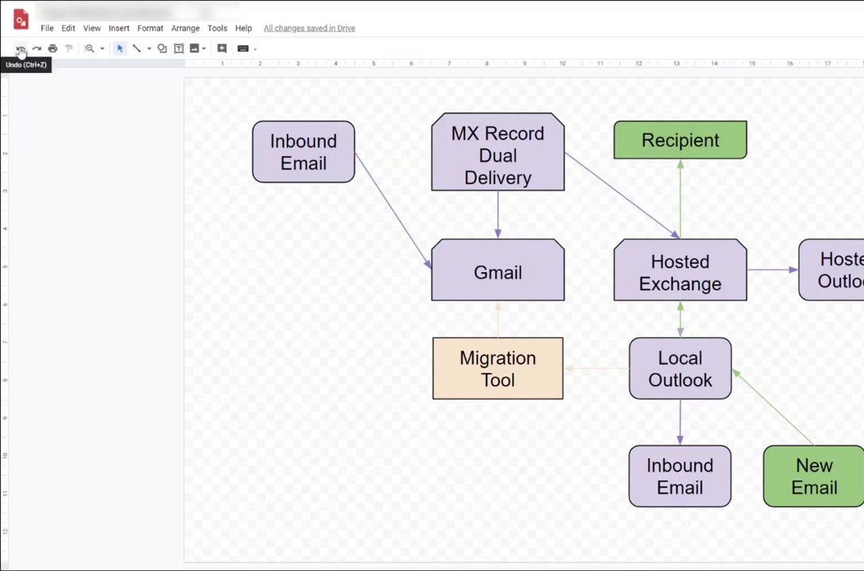
left_click(19, 48)
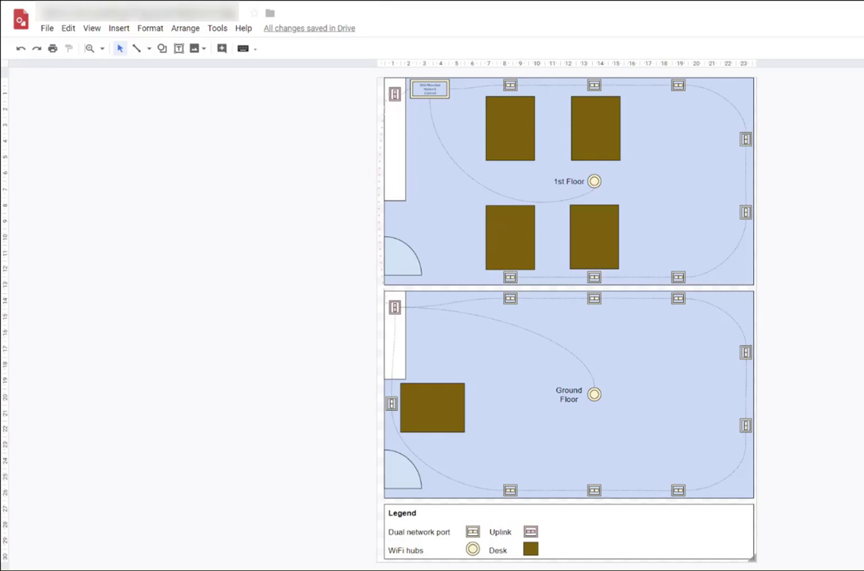
mouse_move(561, 16)
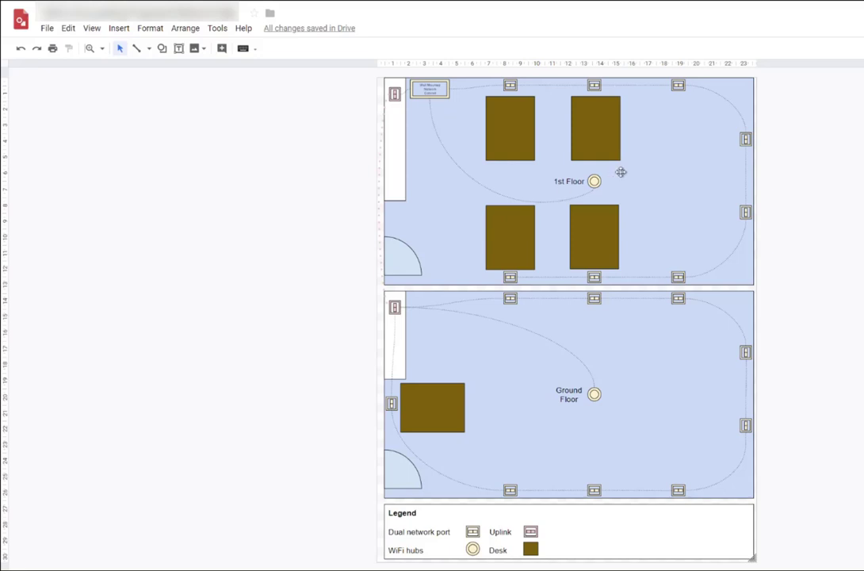
mouse_move(631, 168)
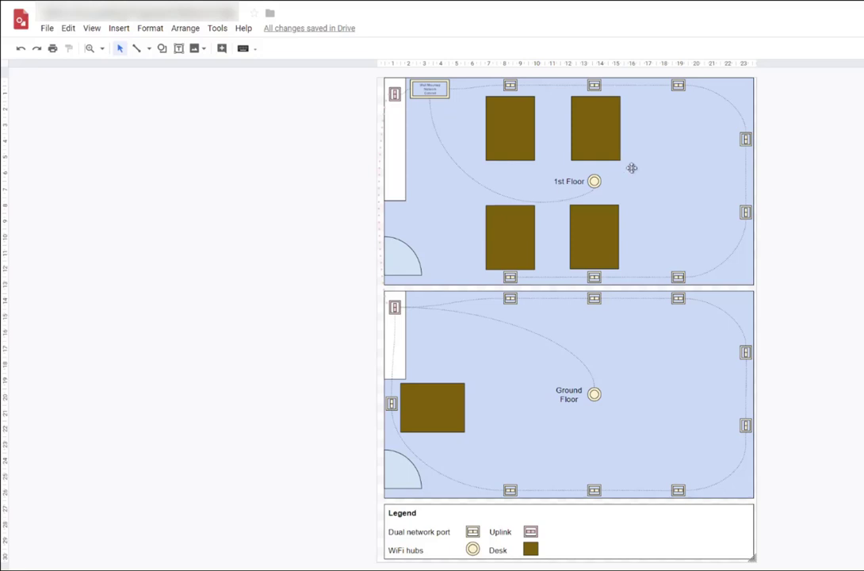